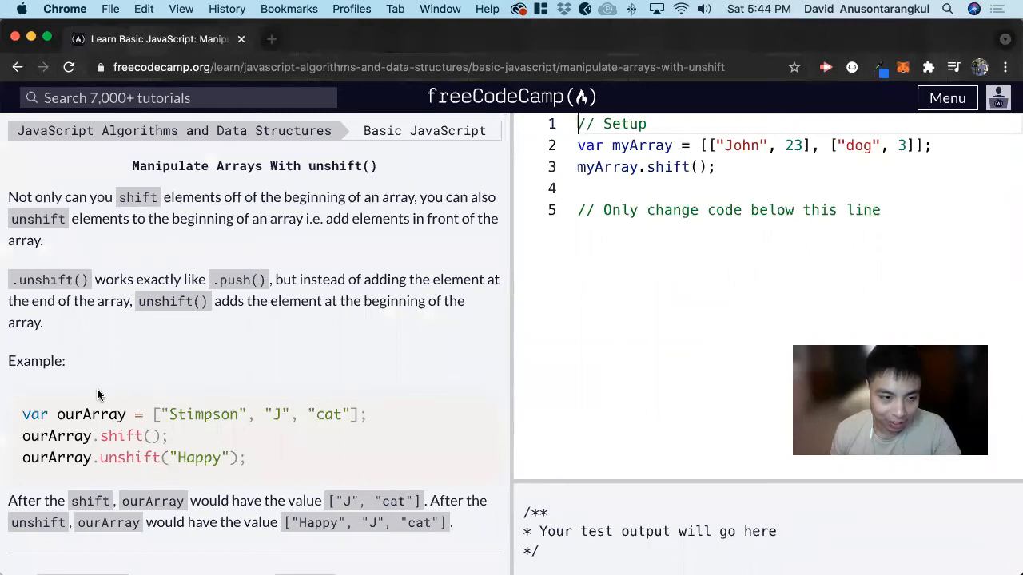
mouse_move(179, 326)
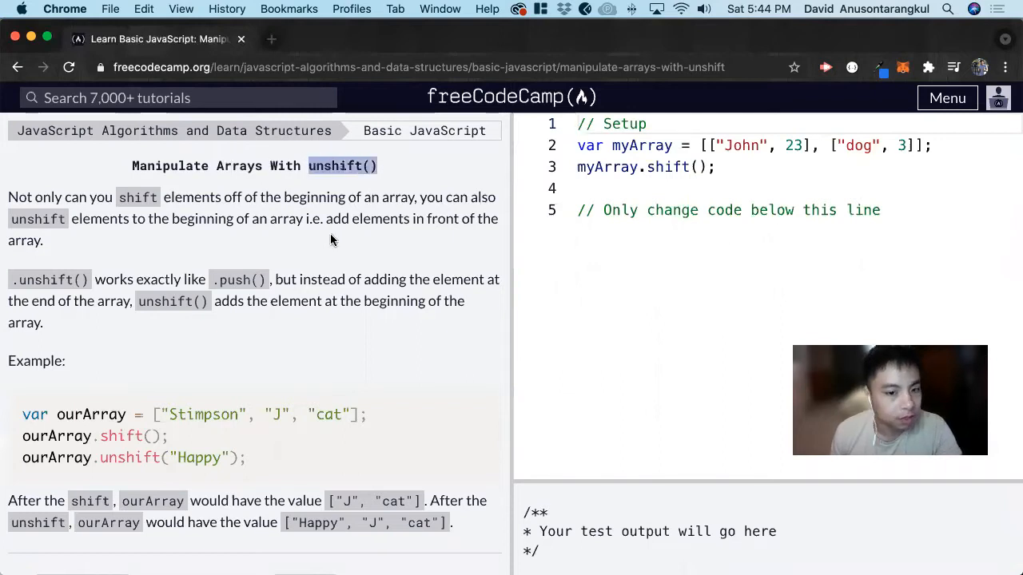
mouse_move(250, 270)
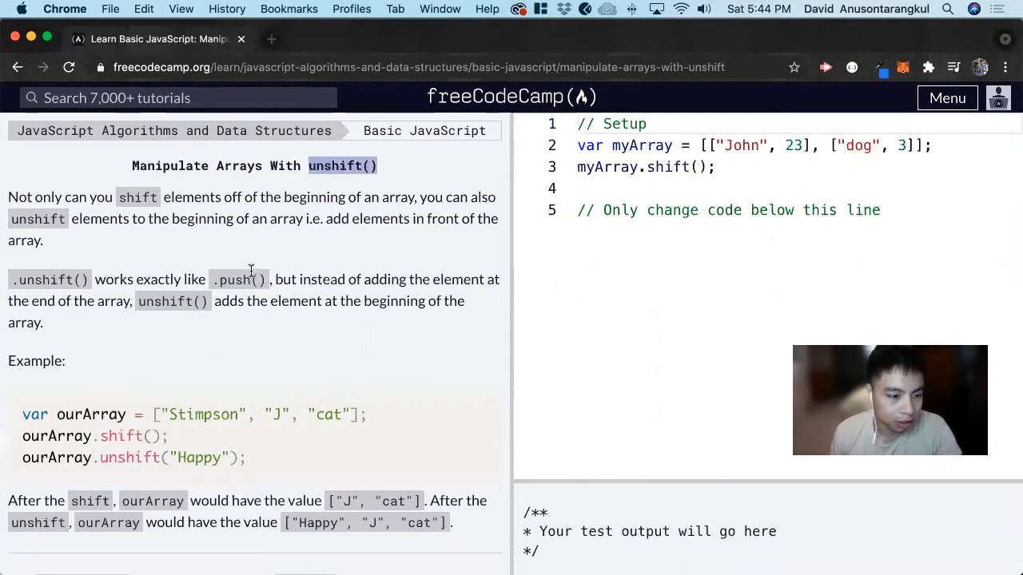
mouse_move(270, 393)
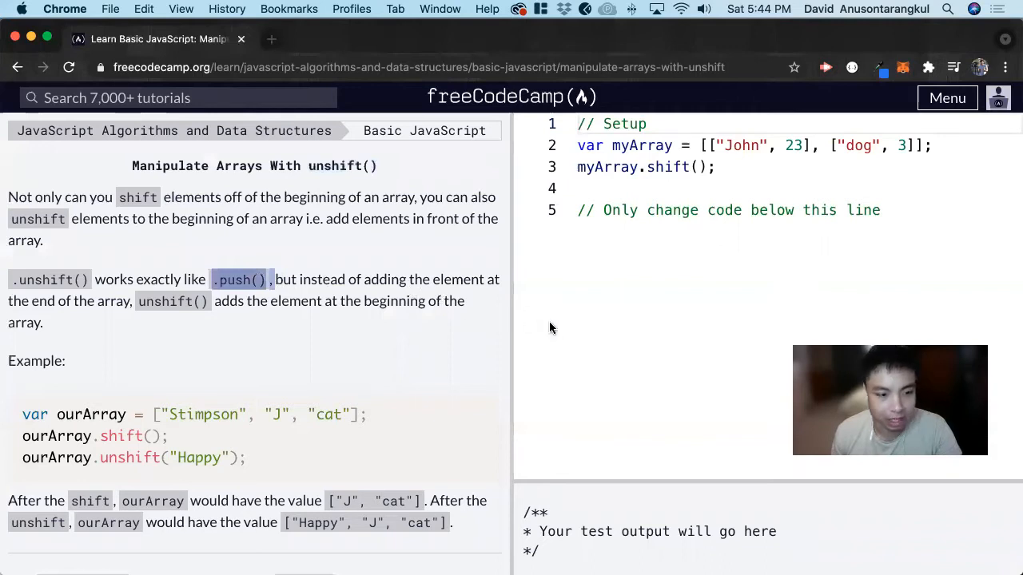
mouse_move(210, 373)
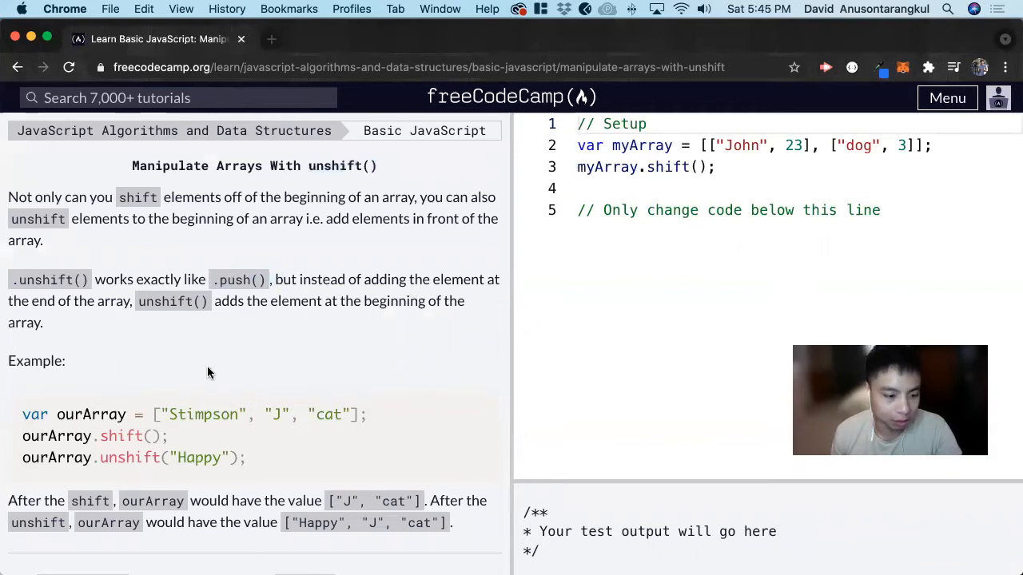
Read the challenge explanation, highlighting words in the example code and ourArray in the text
scroll("down", 3)
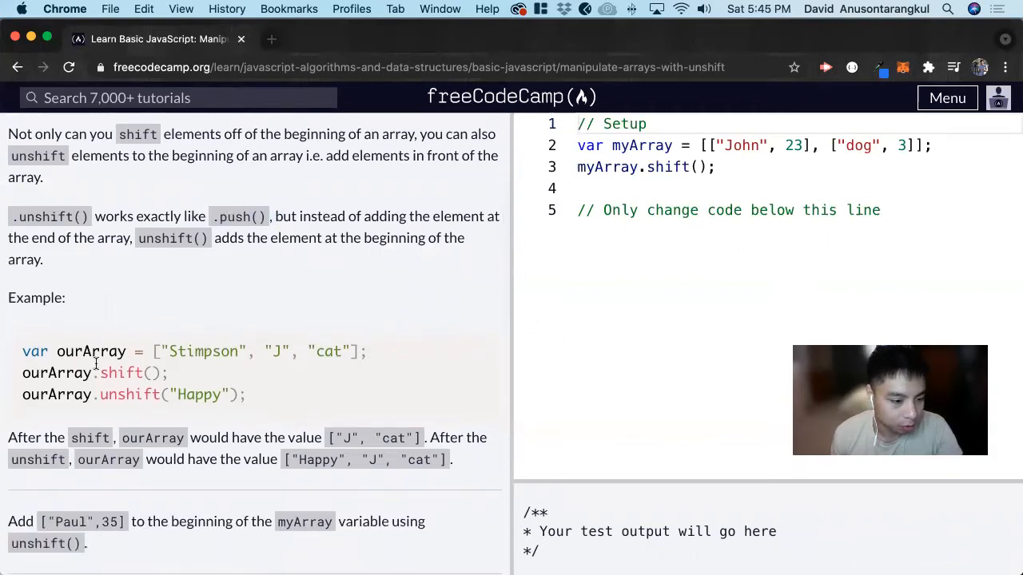
double_click(90, 351)
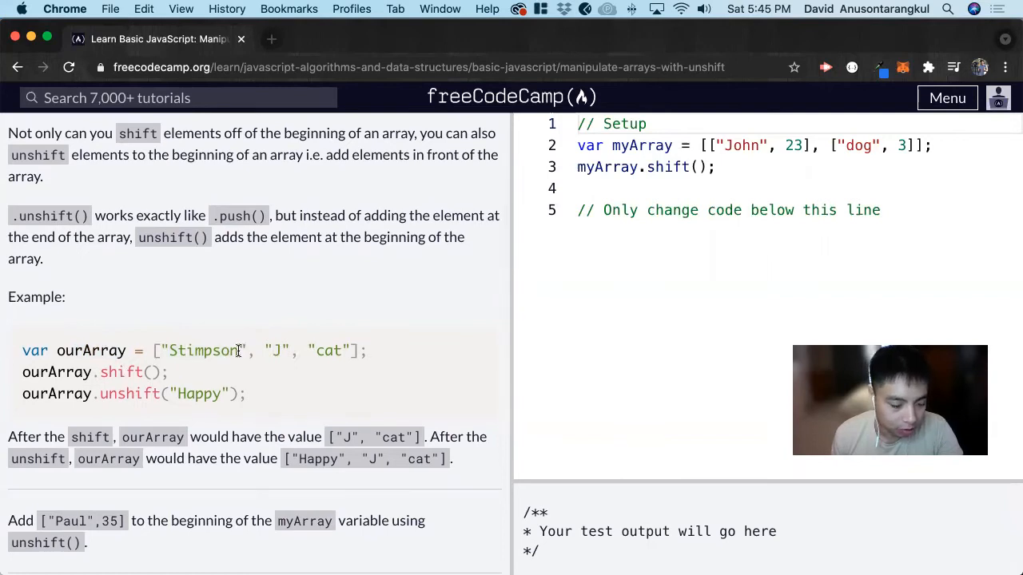
double_click(207, 350)
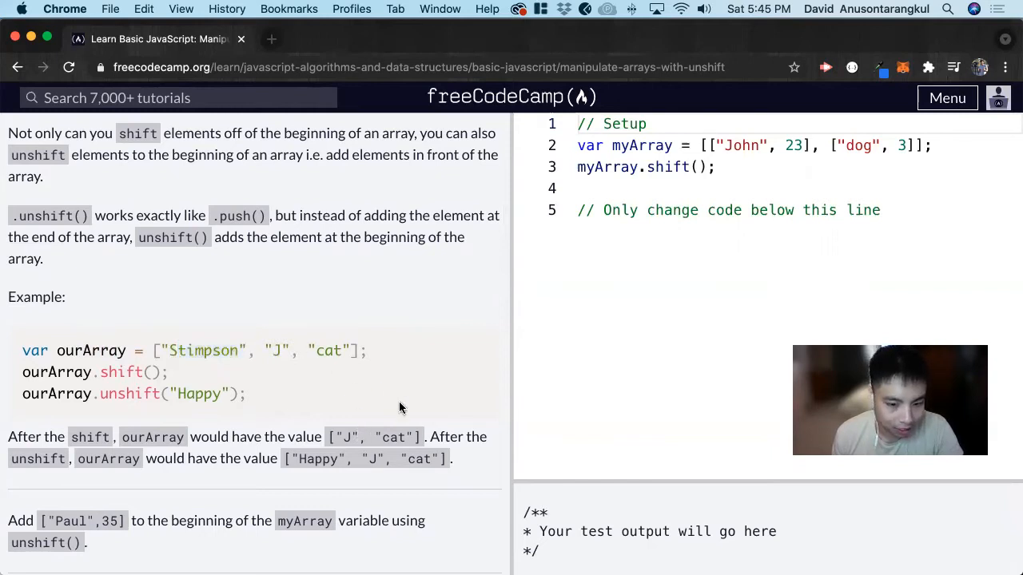
mouse_move(224, 392)
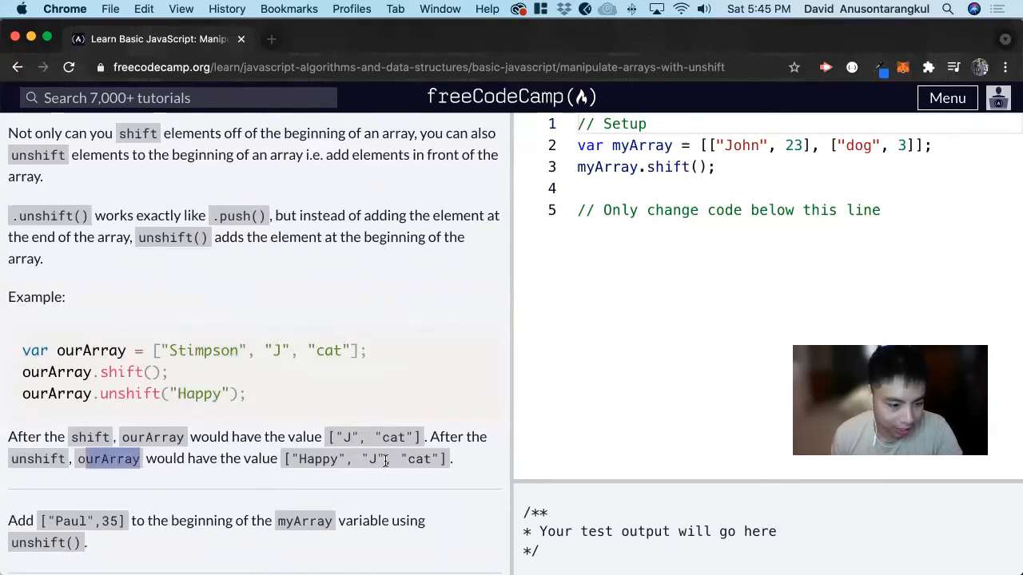
scroll("down", 3)
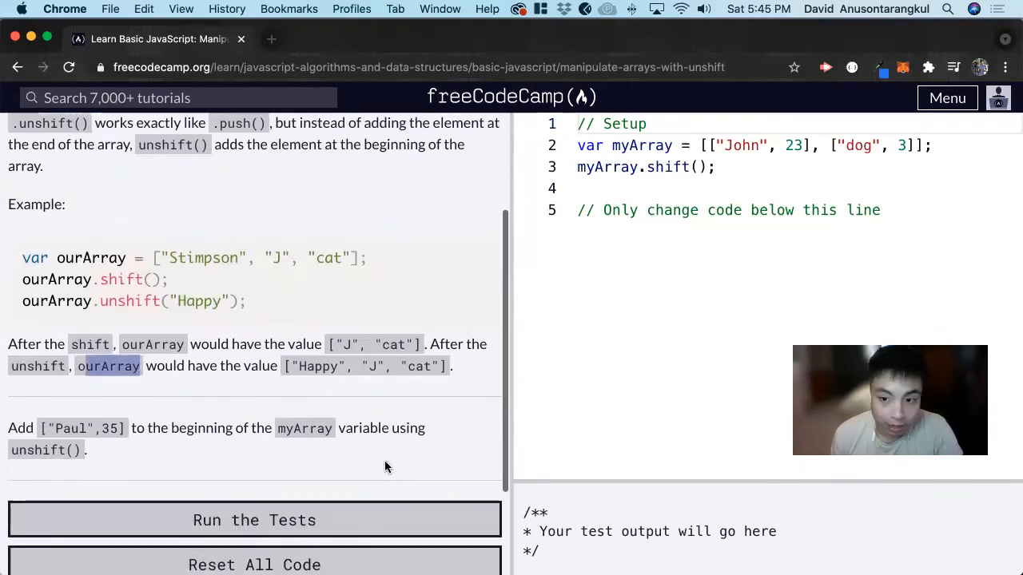
mouse_move(164, 430)
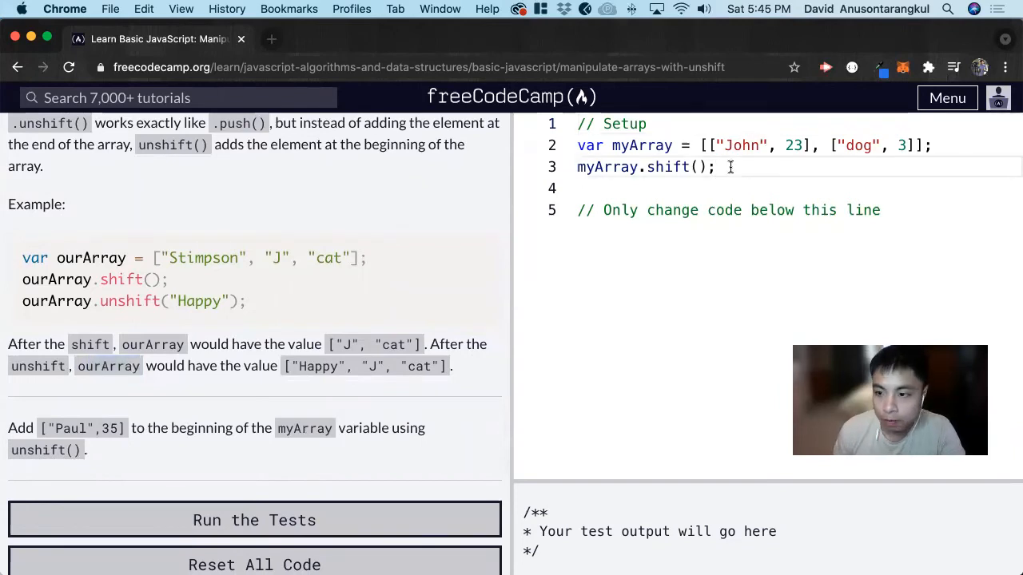
Type myArray.unshift(["Paul",35]) on the line after myArray.shift()
type("m")
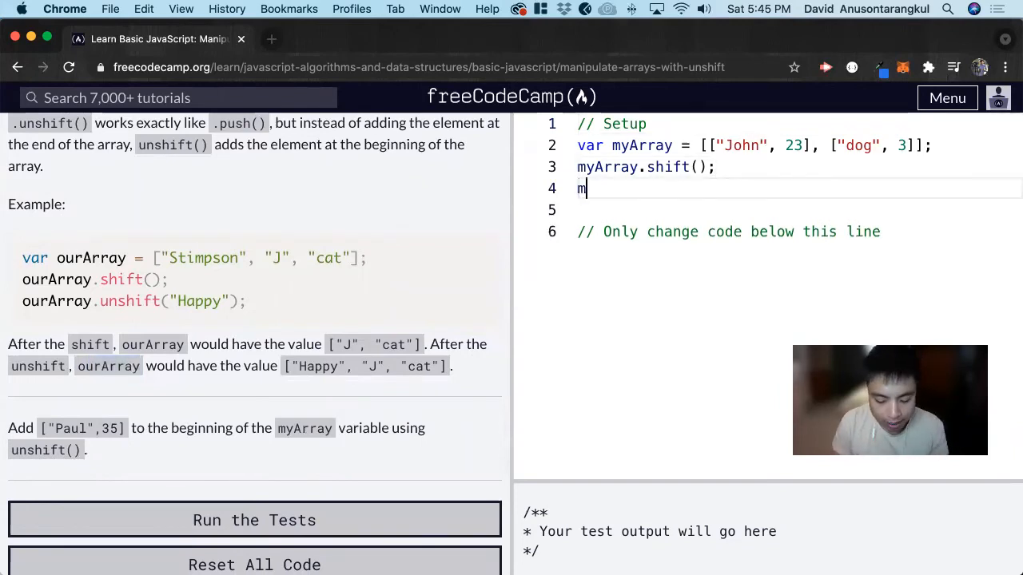
type("yArray.")
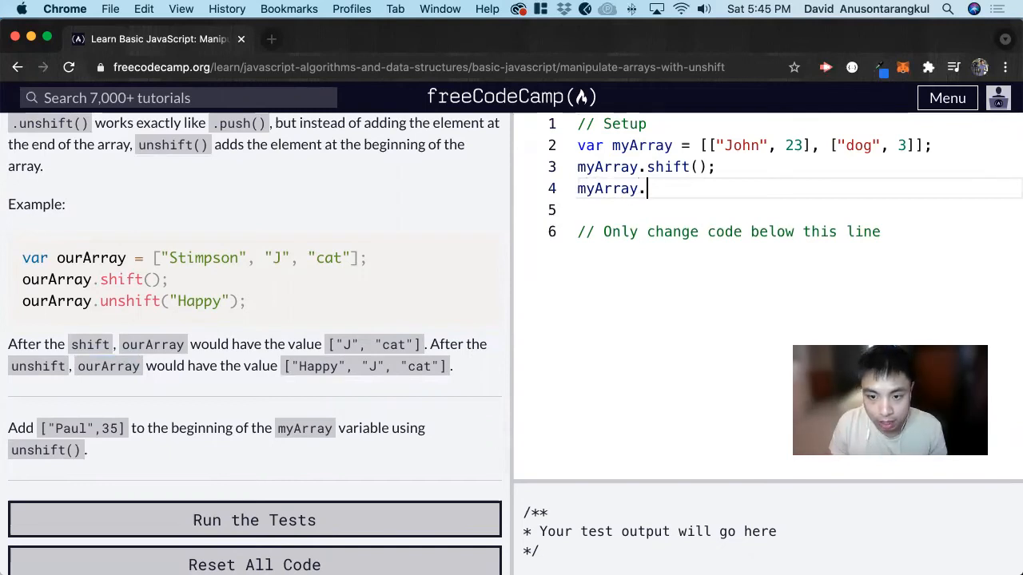
type("unshift")
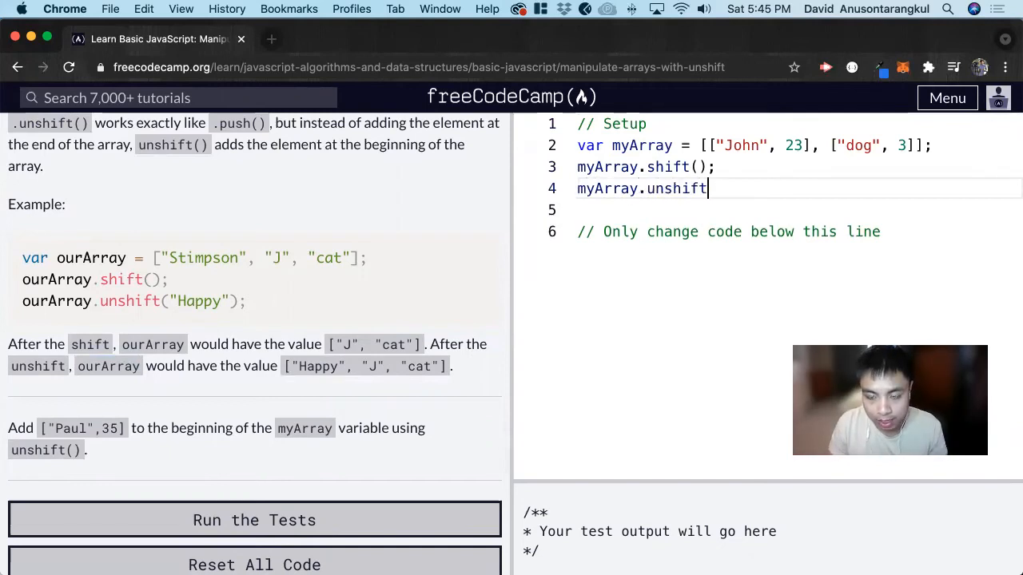
type("()")
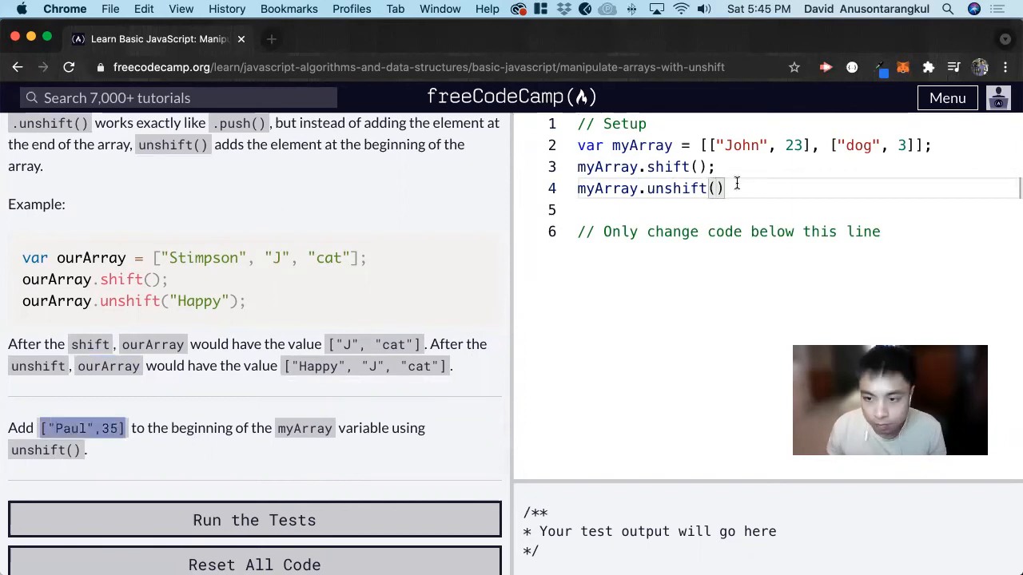
type("[\"Paul\",35]")
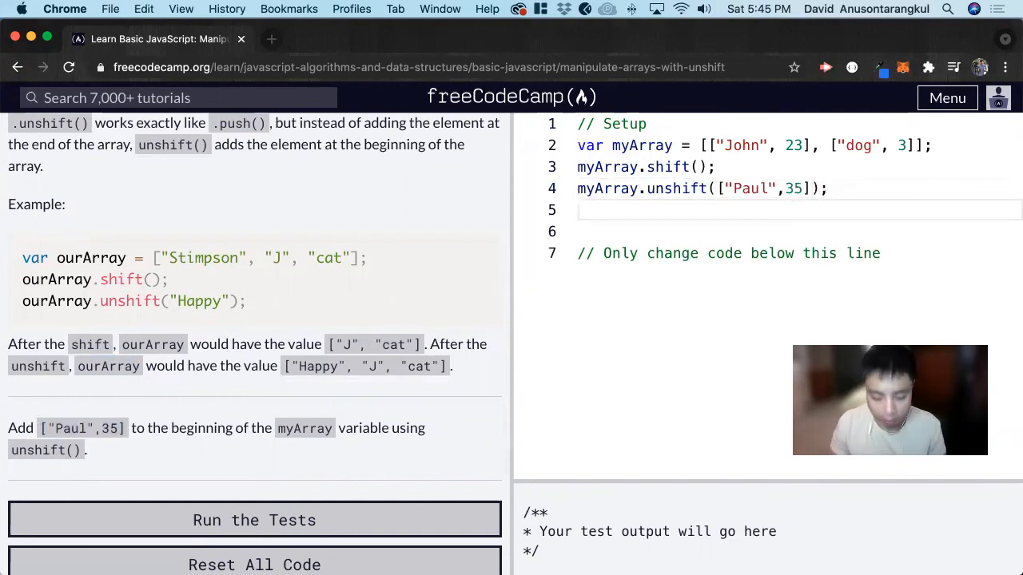
Add console.log(myArray) to print [['Paul', 35], ['dog', 3]], then run the tests to pass
type("console.lo")
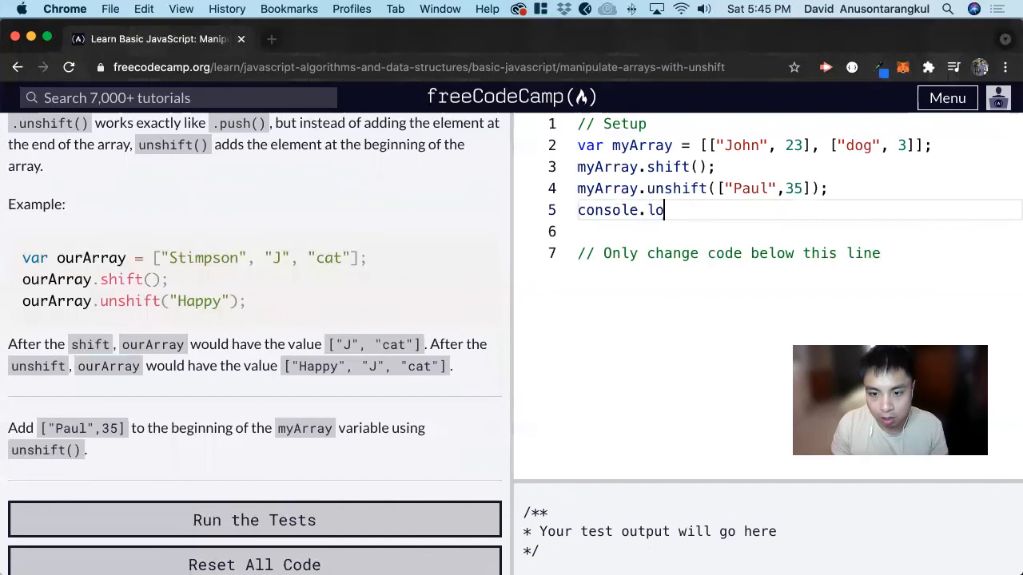
type("g(myArray")
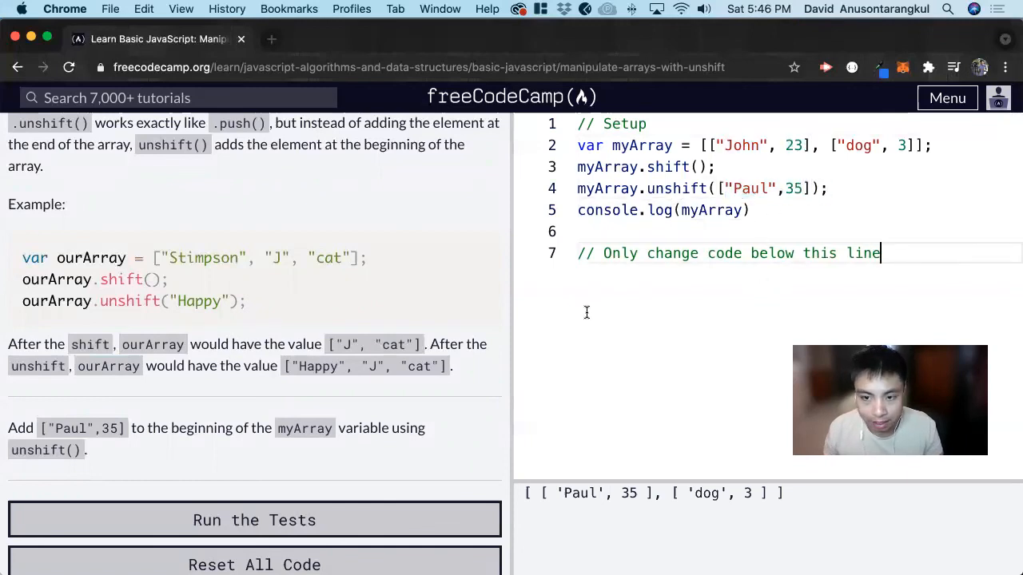
left_click(255, 521)
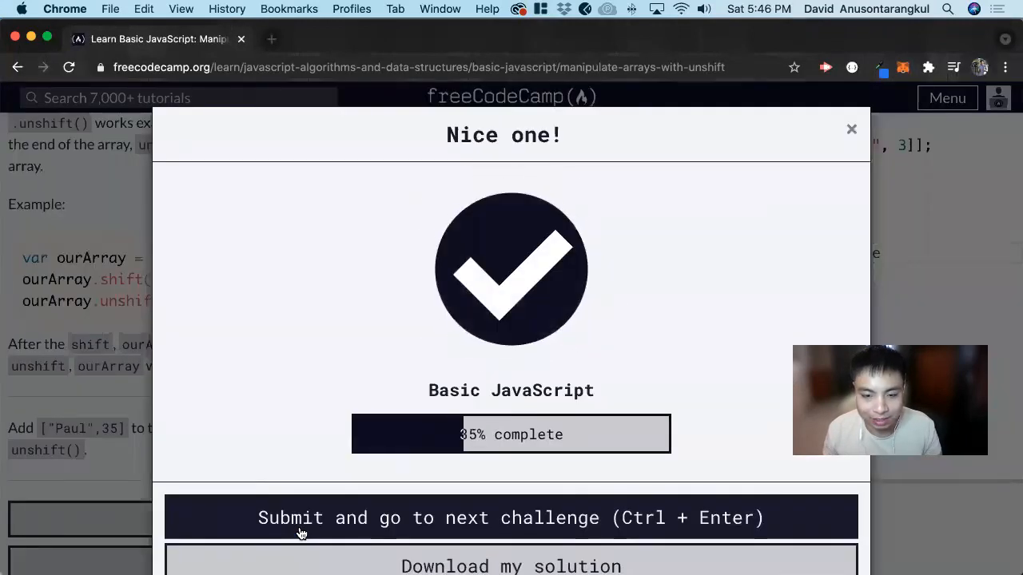